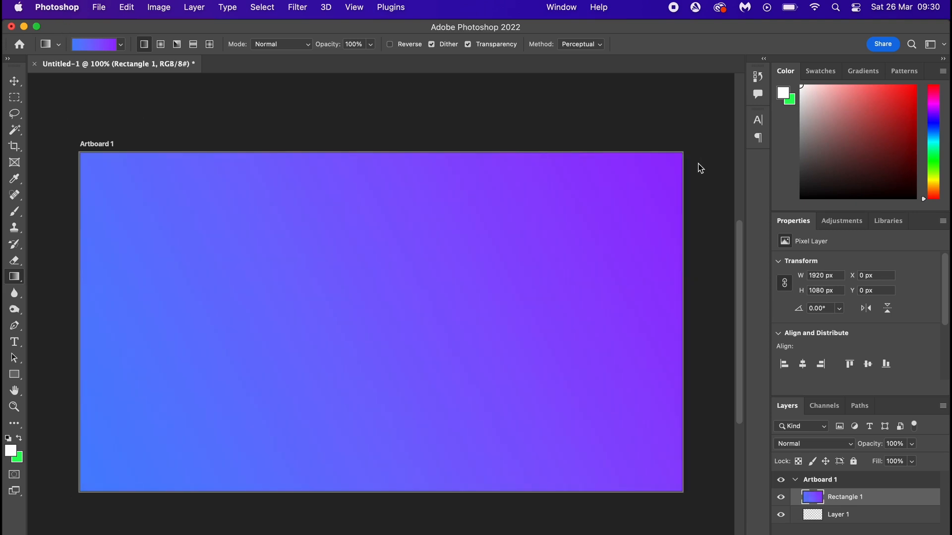
mouse_move(679, 346)
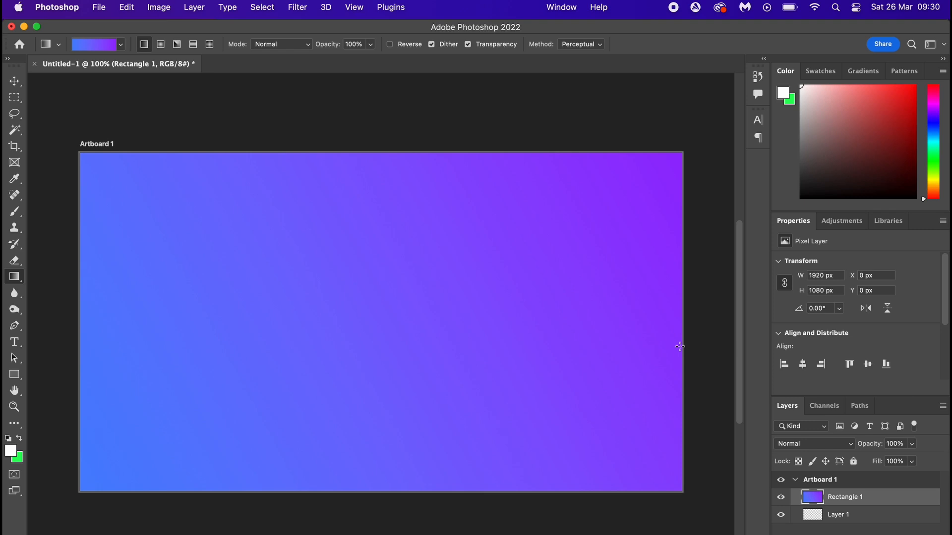
mouse_move(700, 343)
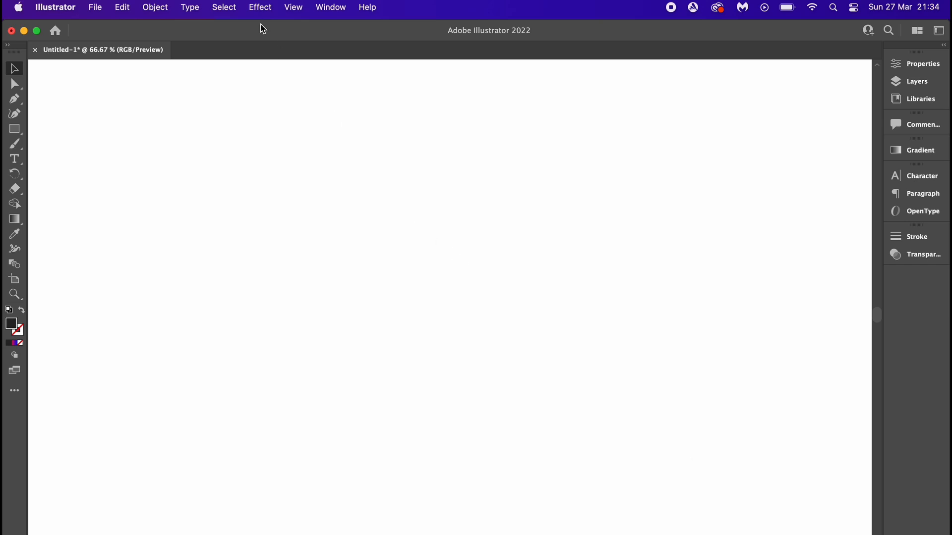
Bring up Document Raster Effects Settings from the Effect menu, showing Screen (72 ppi).
left_click(259, 8)
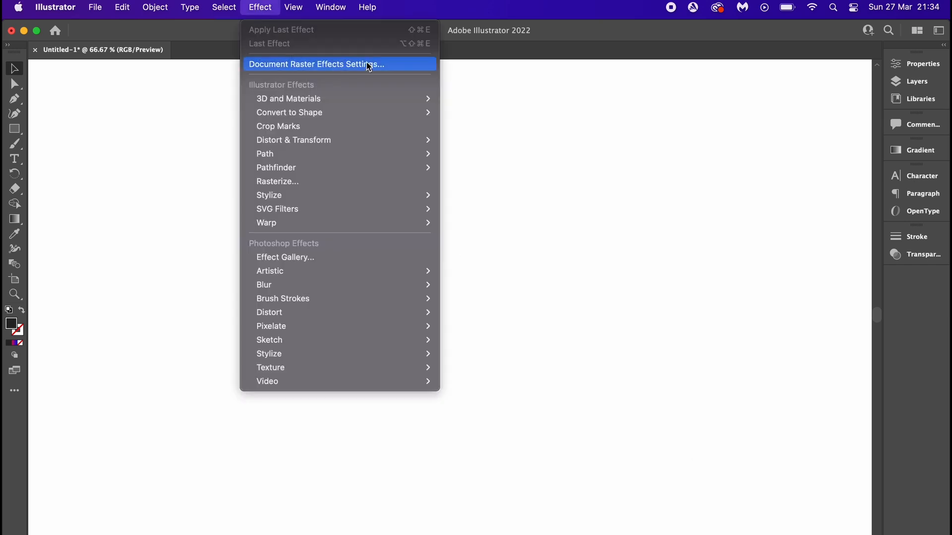
left_click(339, 64)
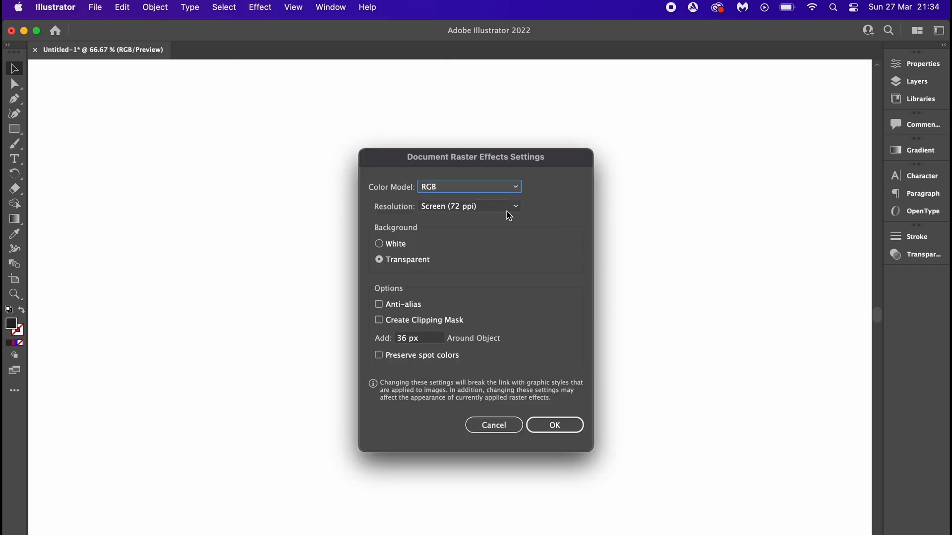
Set the raster effects resolution to High (300 ppi) and confirm with OK.
left_click(470, 206)
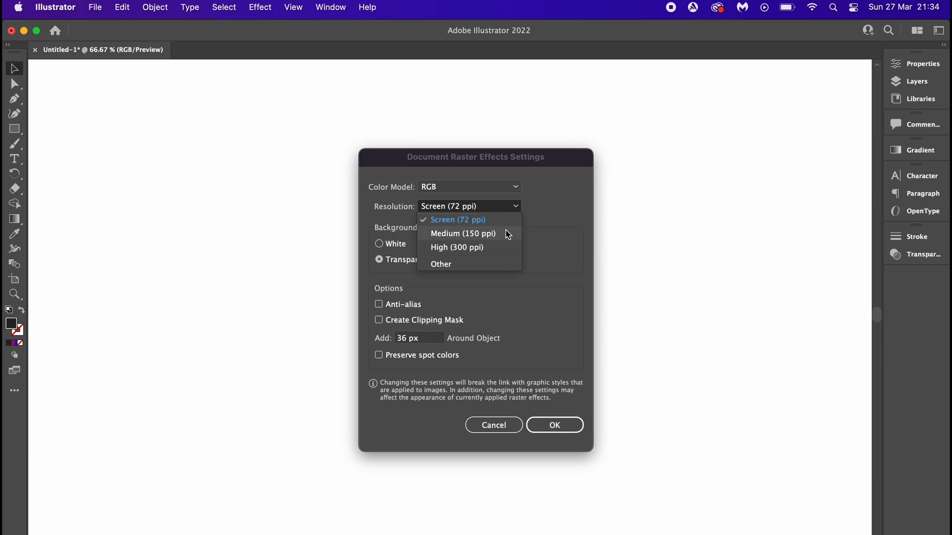
mouse_move(506, 248)
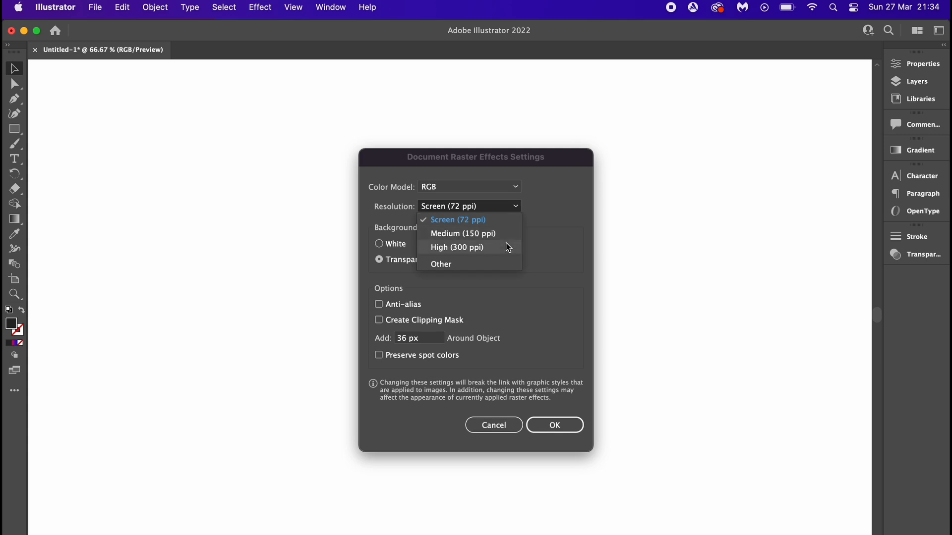
left_click(456, 248)
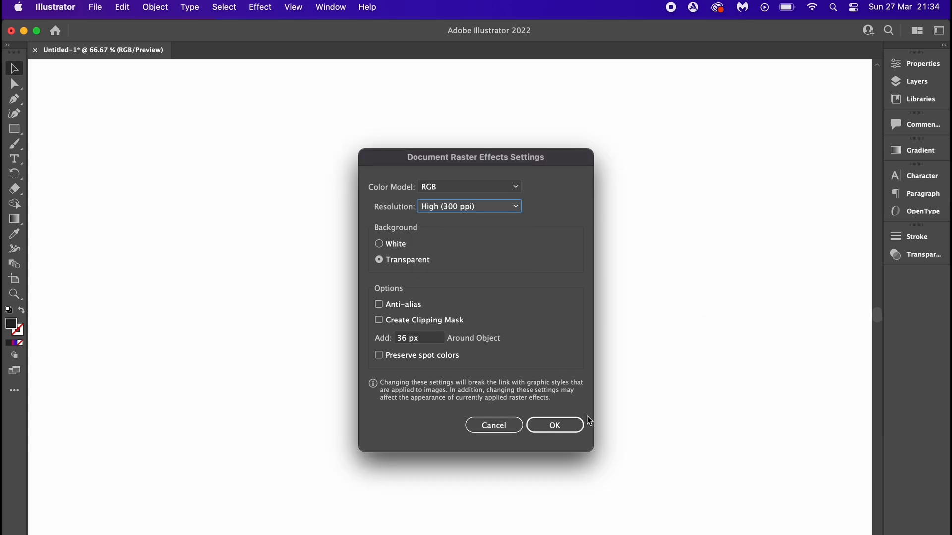
left_click(555, 425)
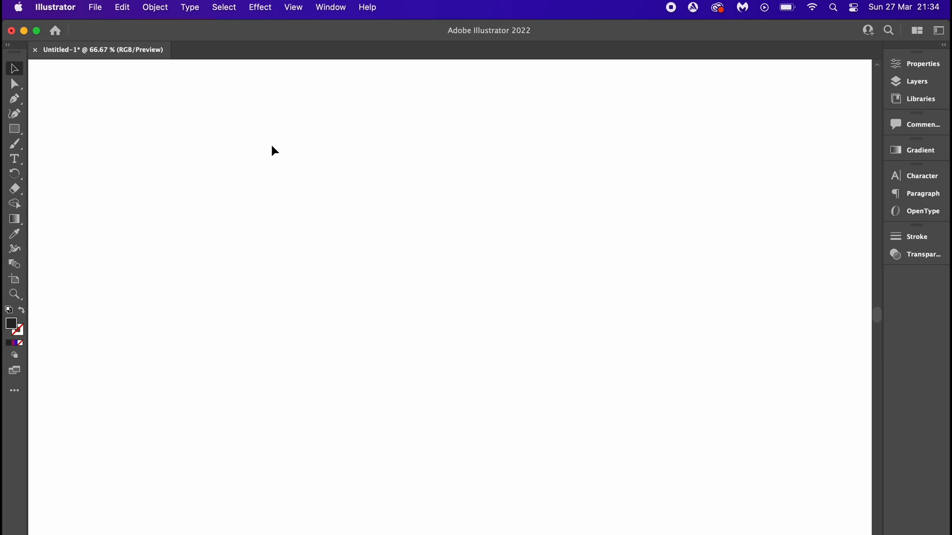